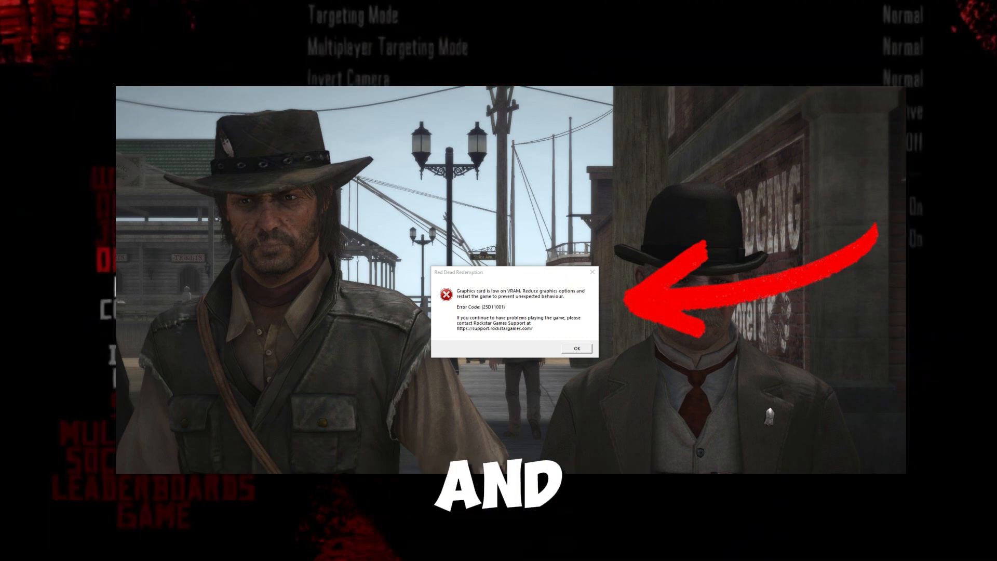
Dismiss the 'Graphics card is low on VRAM' error with OK
click(575, 347)
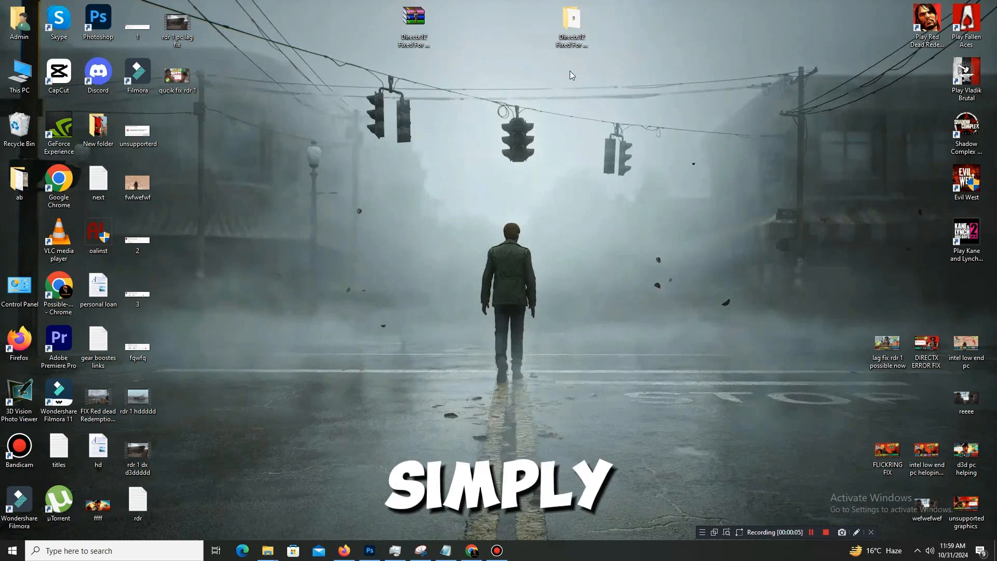
mouse_move(872, 62)
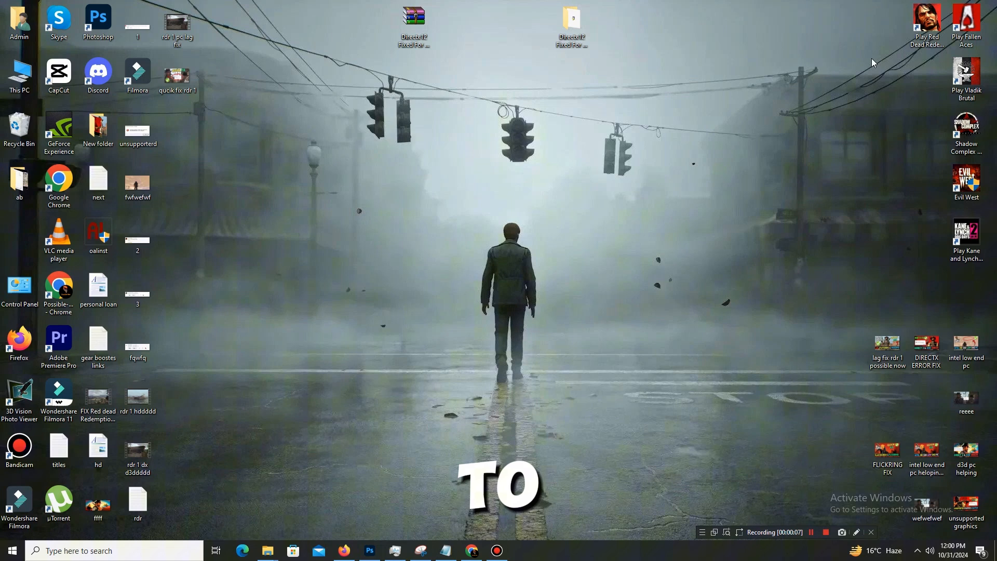
mouse_move(926, 22)
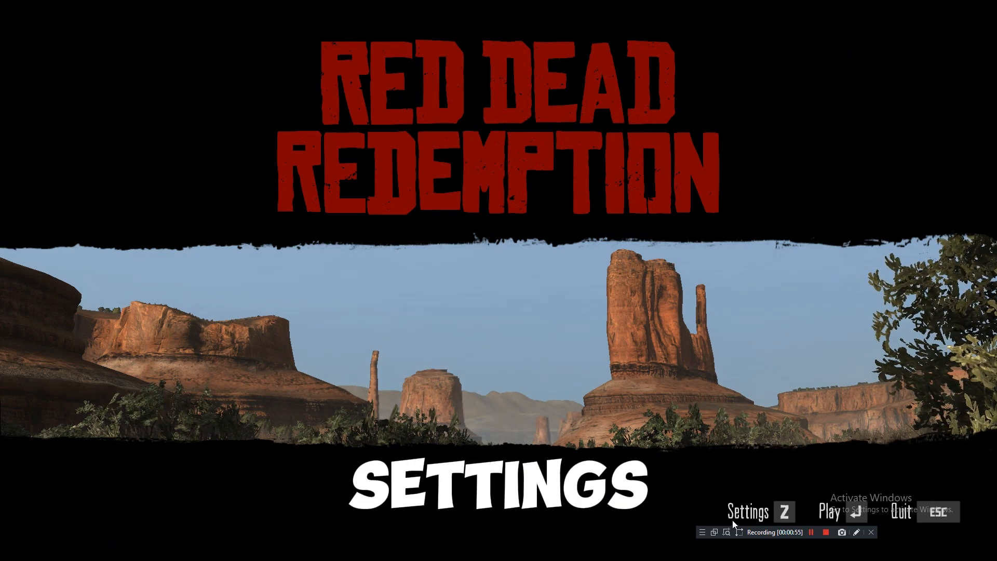
Go from the title screen's Settings into the GRAPHICS options page
click(748, 512)
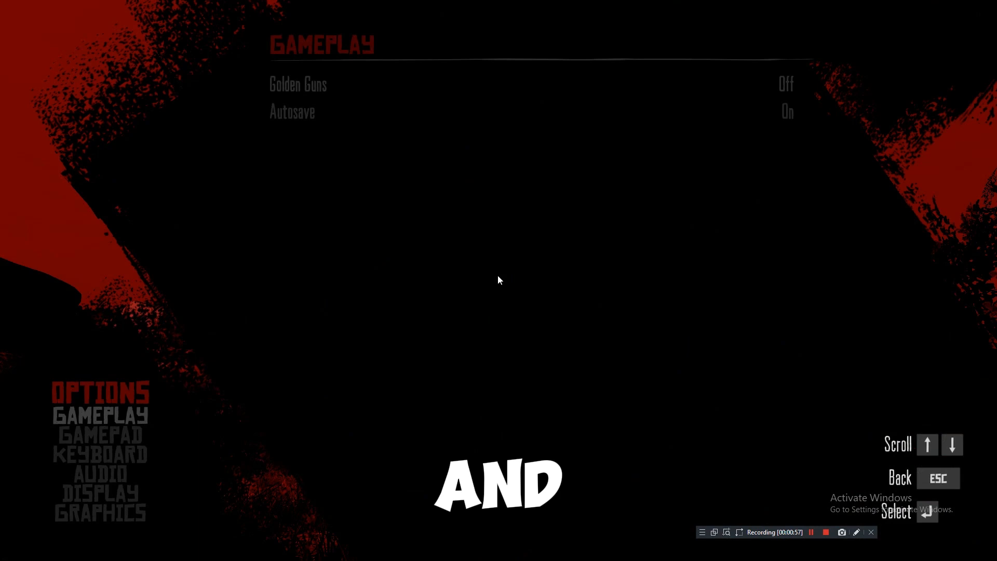
click(100, 512)
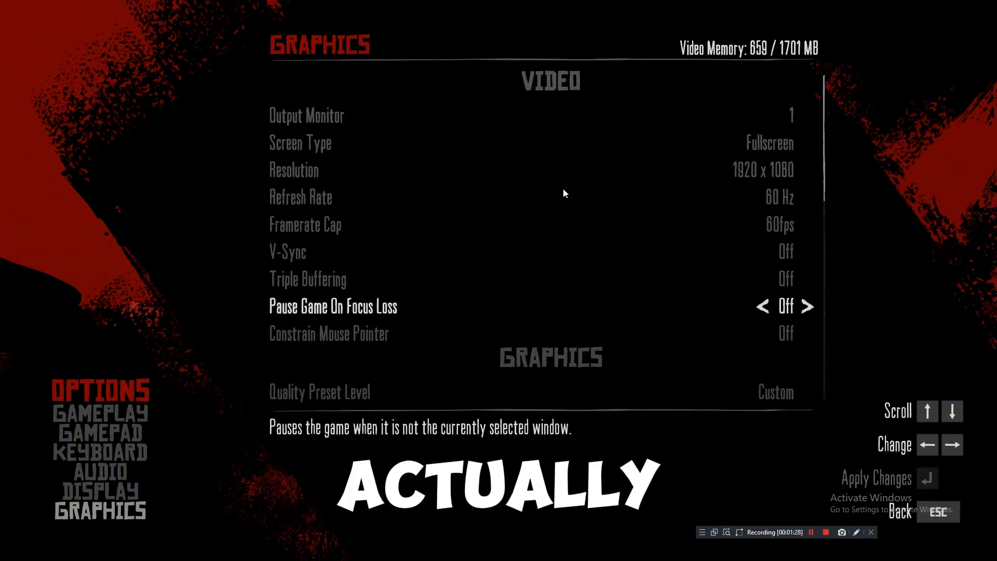
Set Framerate Cap in the graphics list to 60fps
scroll(down, 3)
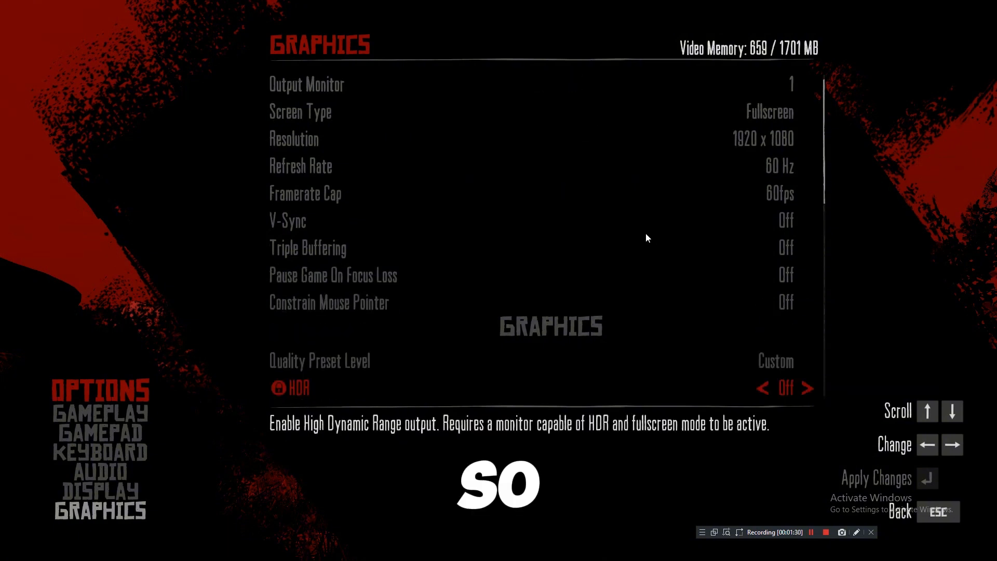
scroll(down, 3)
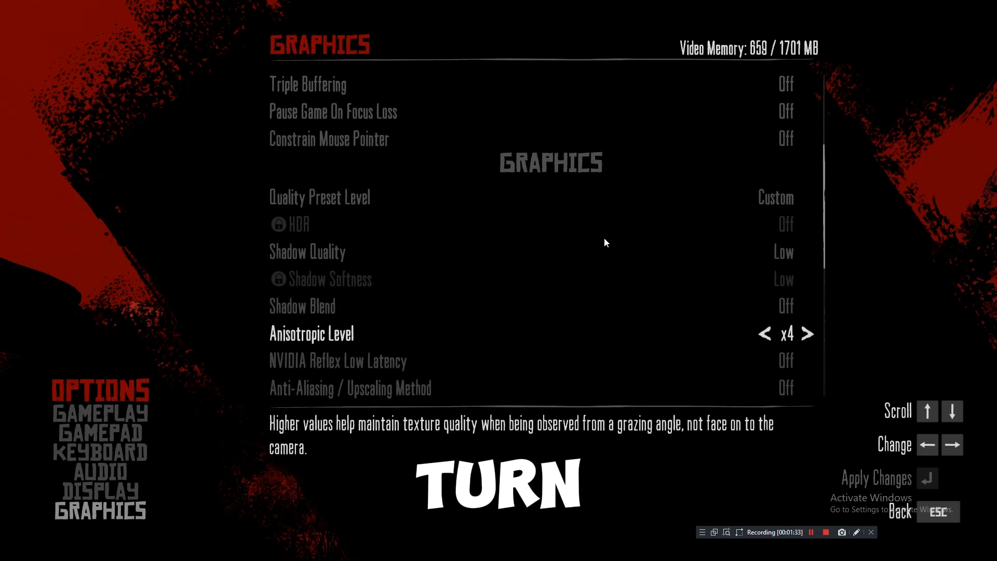
scroll(up, 3)
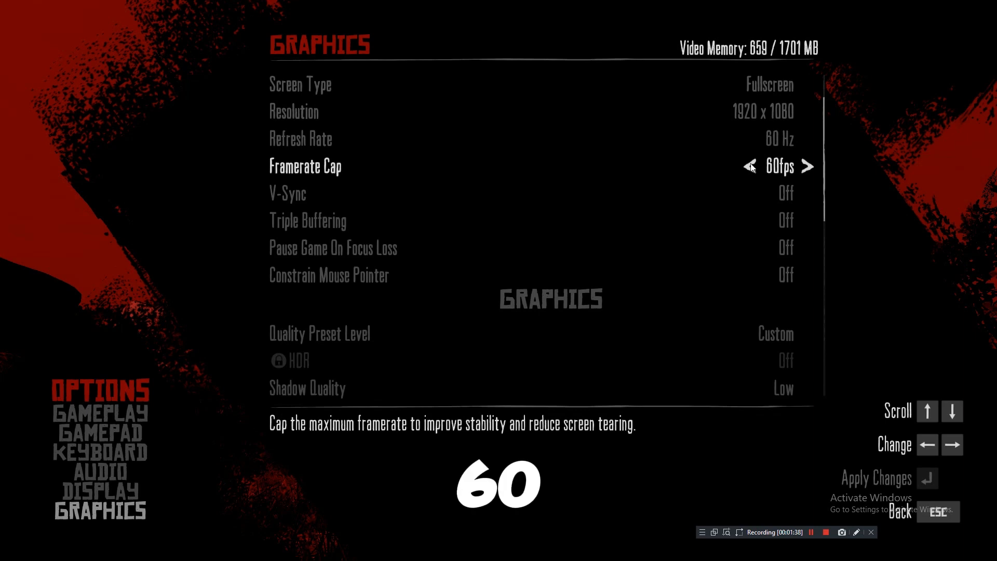
click(750, 167)
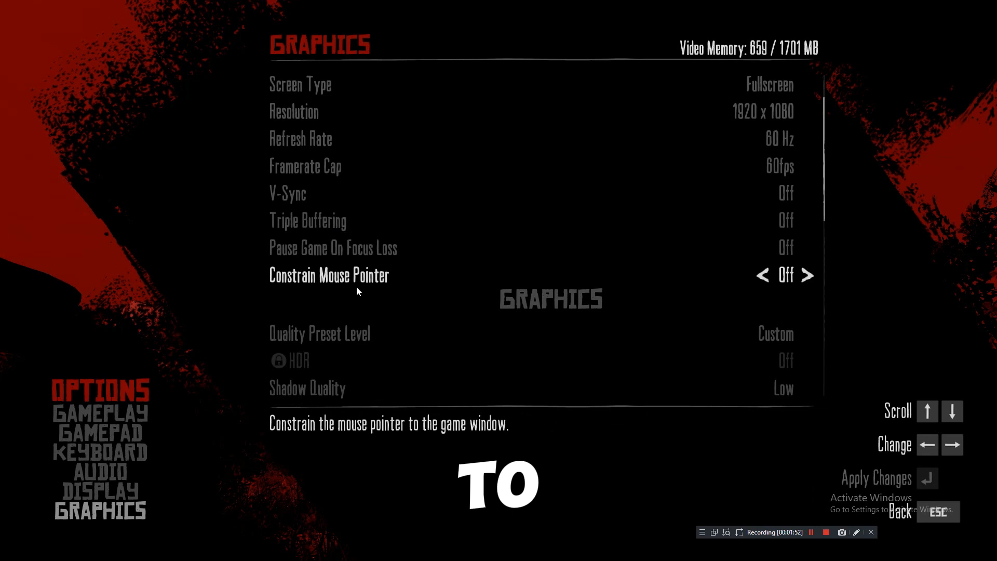
Scroll the graphics list to check Shadow Quality Low and Anti-Aliasing Off
scroll(down, 3)
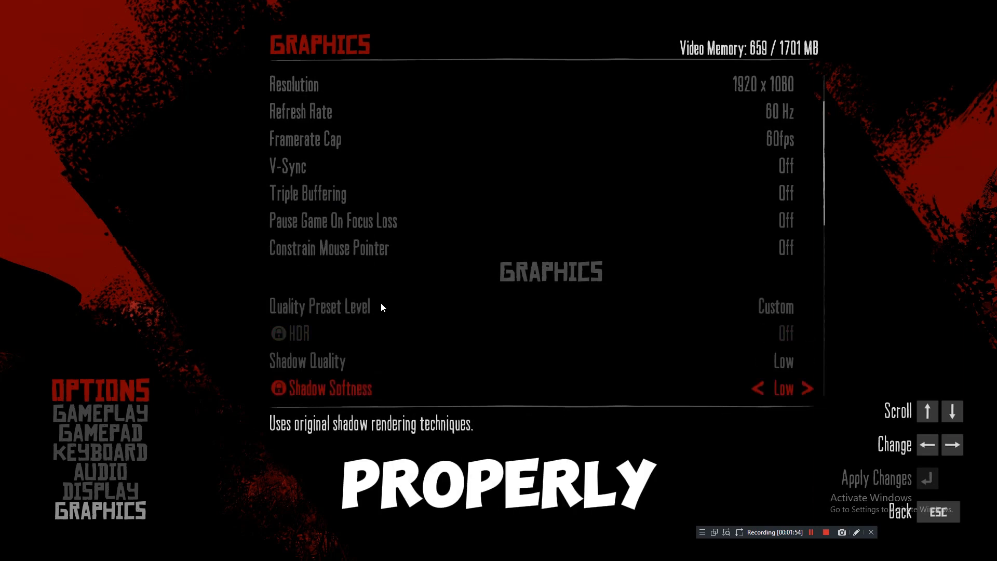
scroll(down, 3)
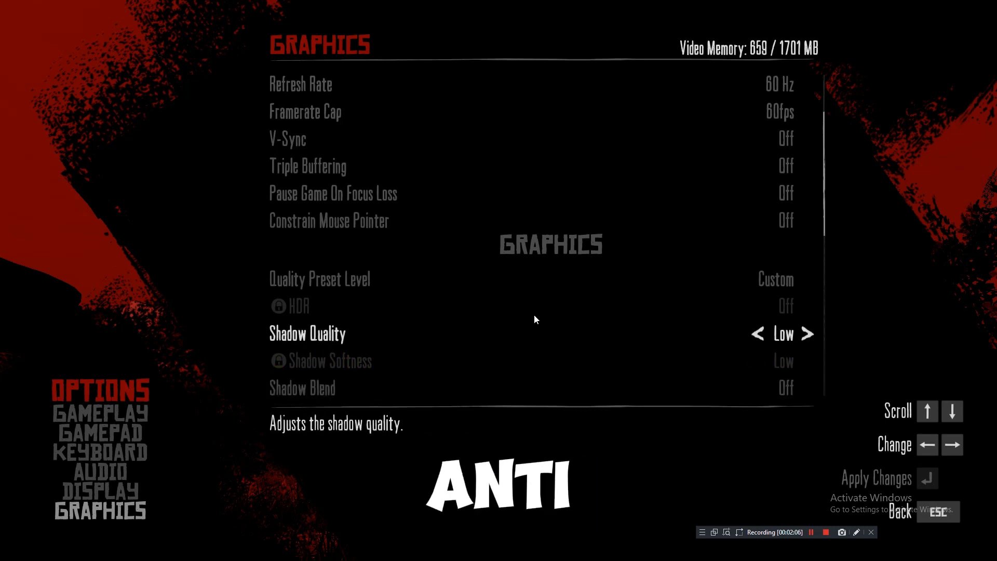
scroll(down, 3)
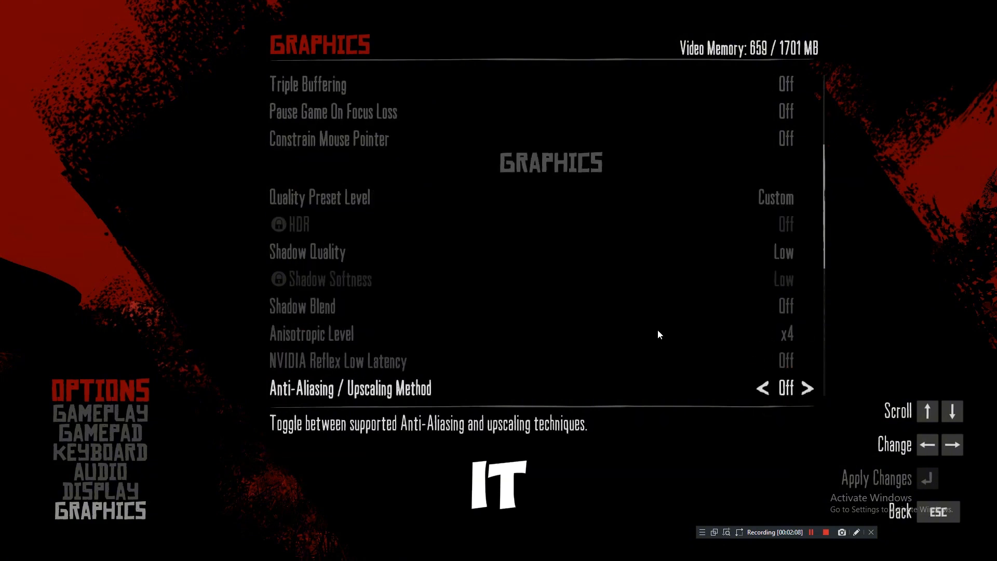
scroll(down, 3)
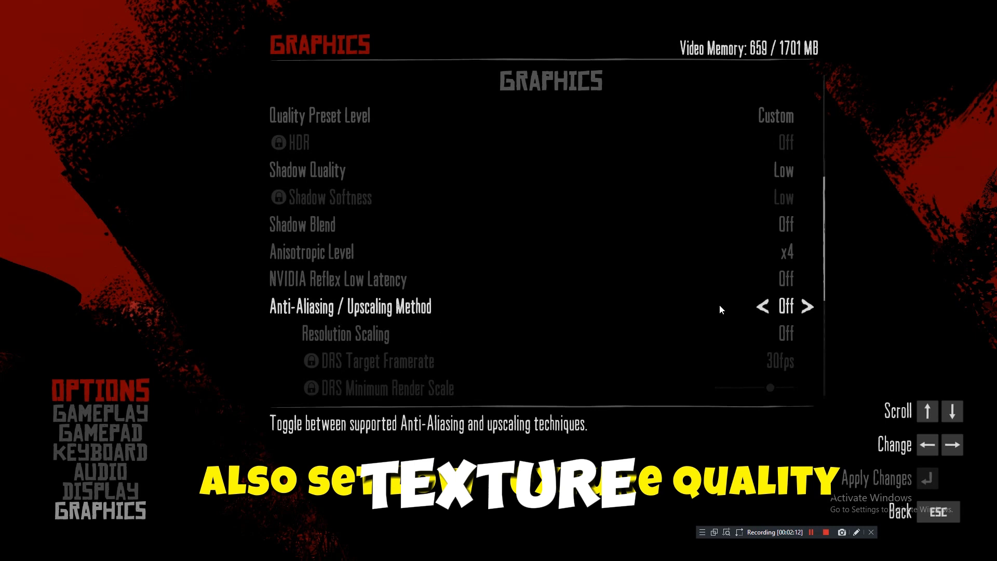
mouse_move(442, 276)
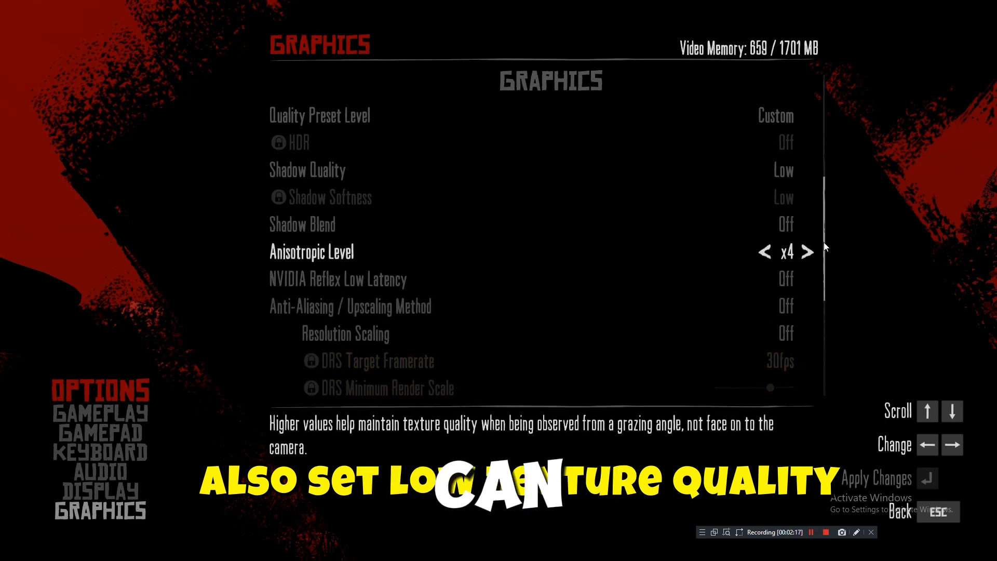
mouse_move(677, 297)
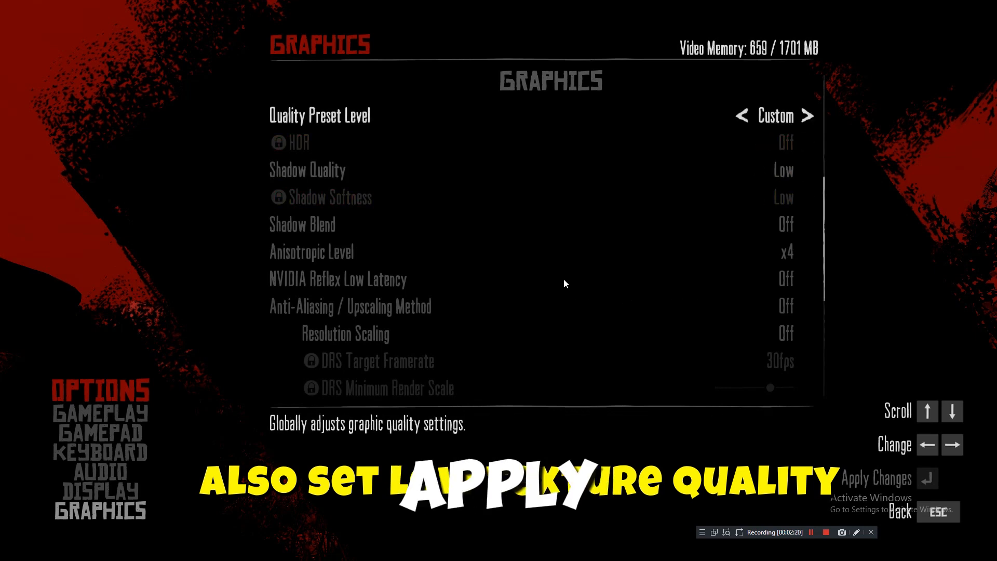
scroll(up, 3)
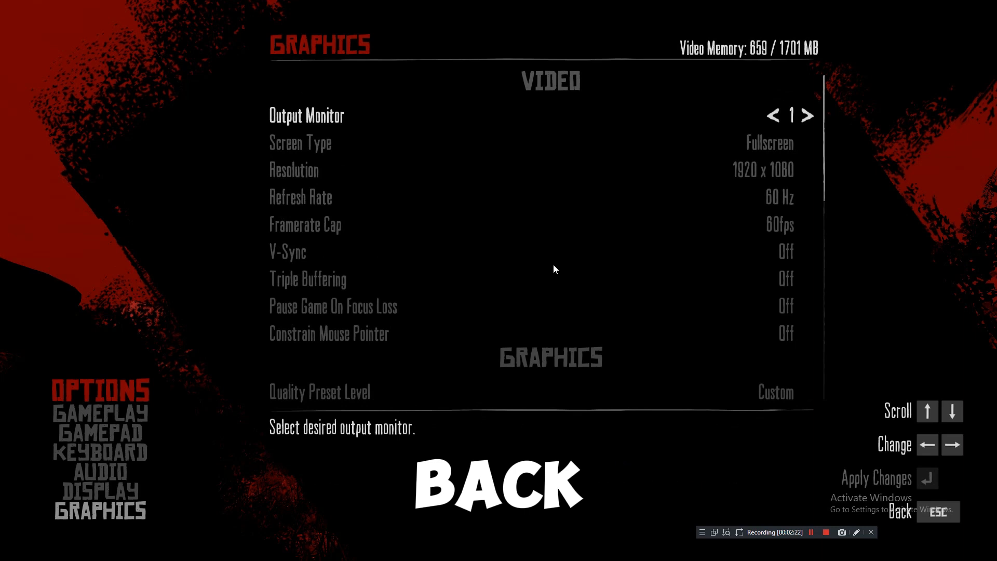
scroll(down, 3)
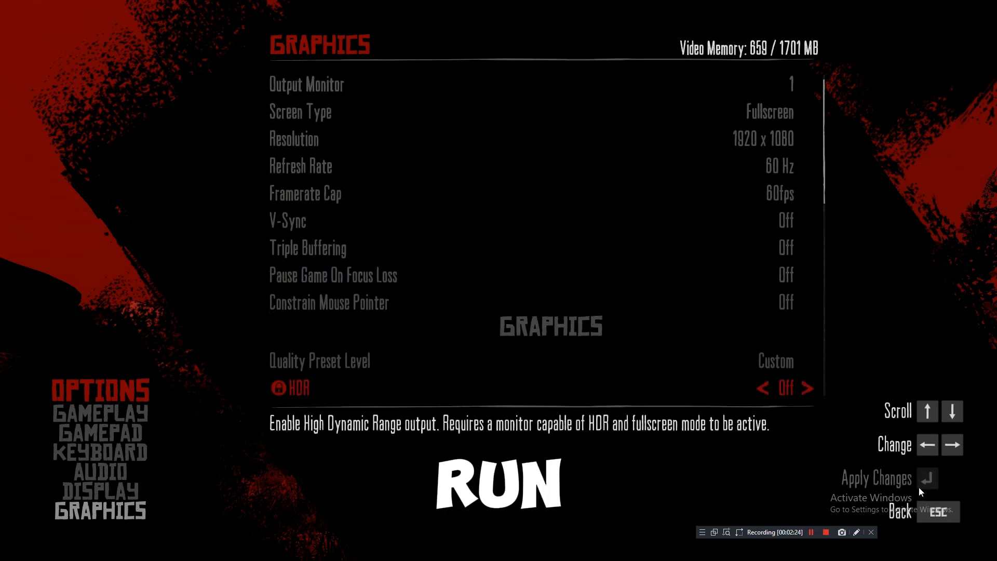